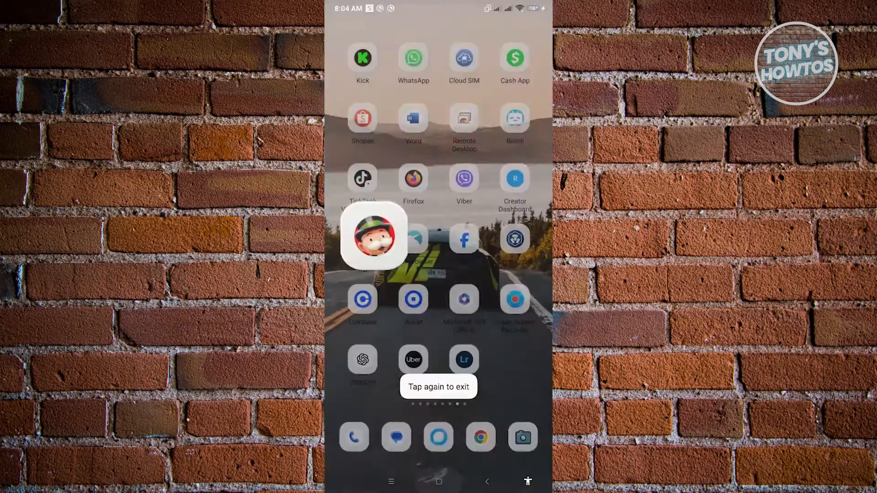
Swipe left through the home screen pages to find the Play Games icon.
scroll("left", 3)
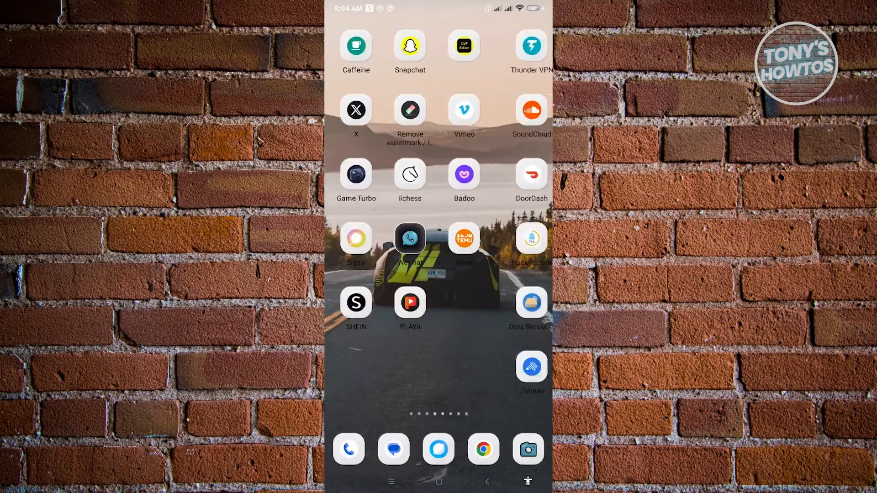
scroll("left", 3)
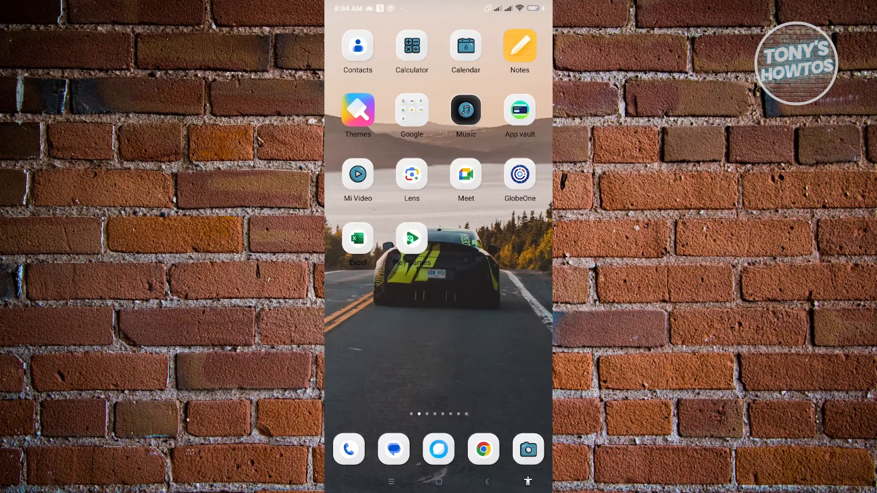
Launch Google Play Games and go to Settings from the three-dot menu.
left_click(411, 238)
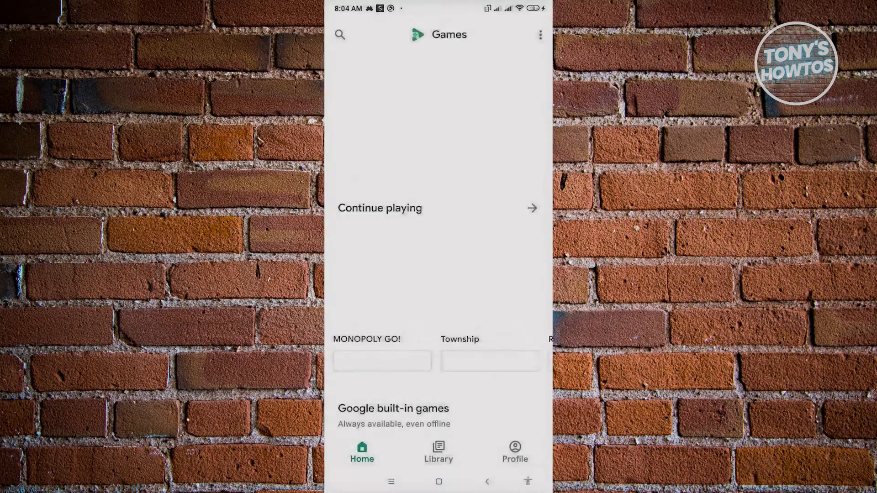
scroll("up", 3)
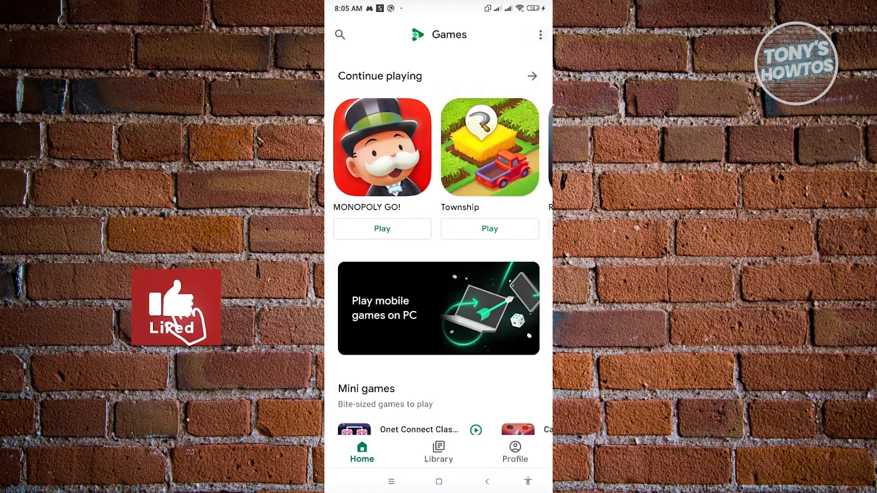
left_click(539, 35)
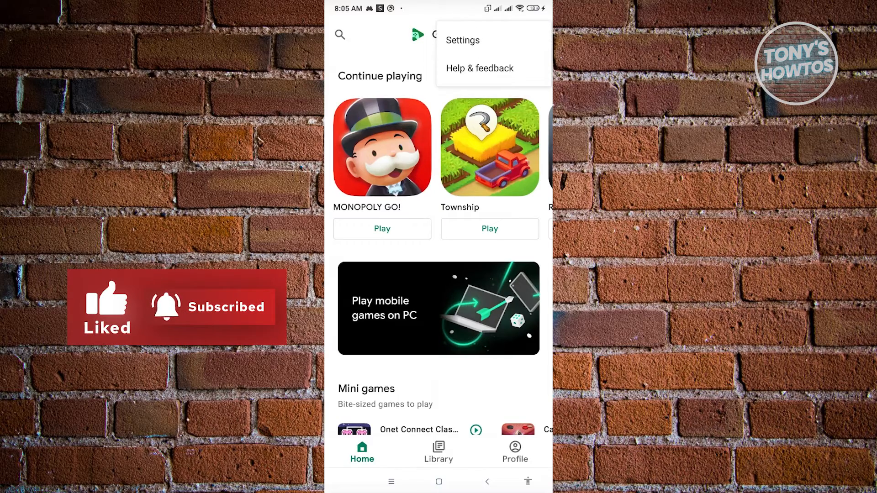
left_click(461, 40)
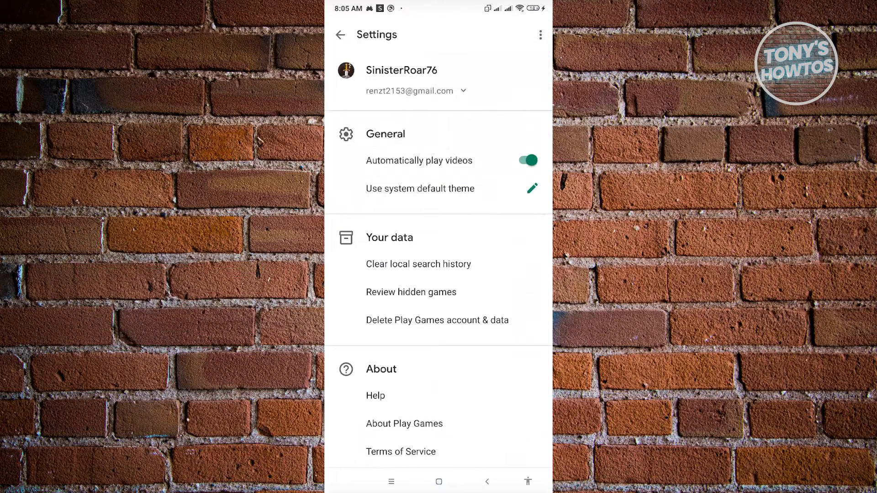
Scroll to Your data and choose 'Delete Play Games account & data'.
scroll("down", 3)
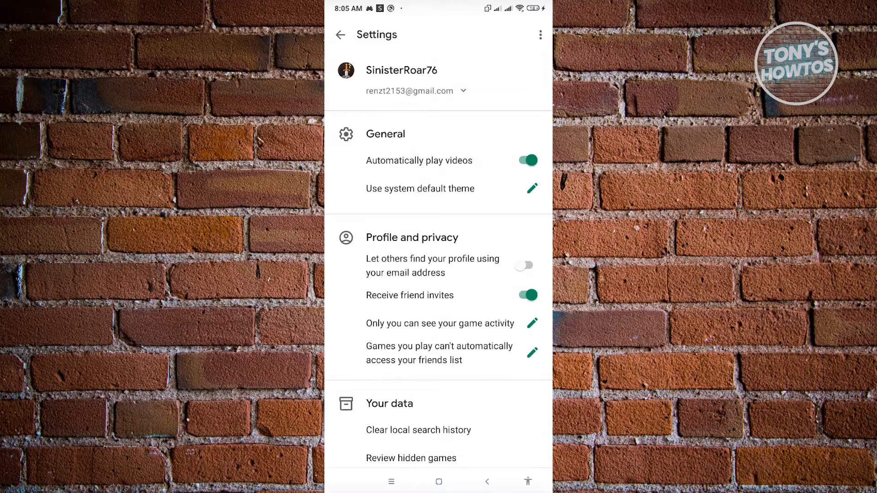
scroll("down", 3)
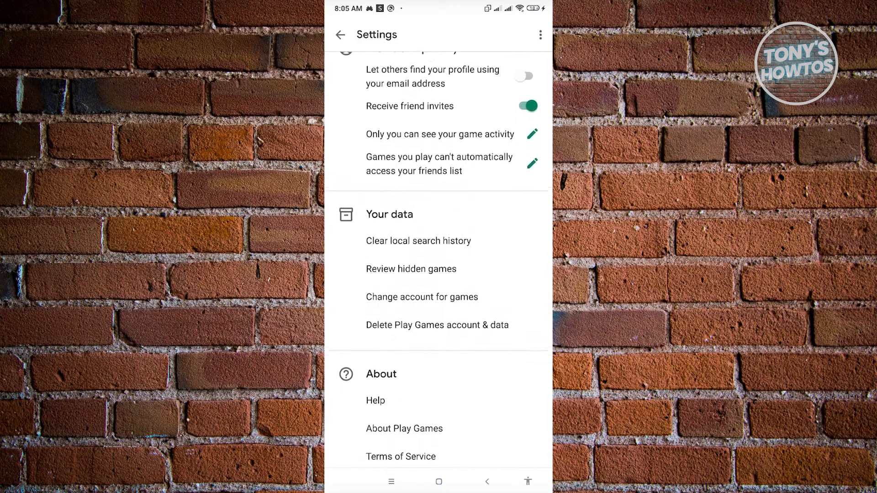
scroll("up", 3)
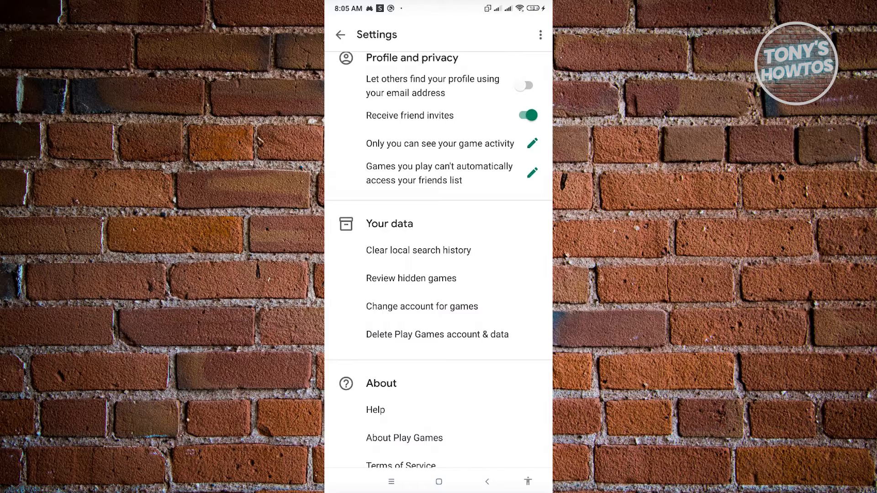
left_click(438, 334)
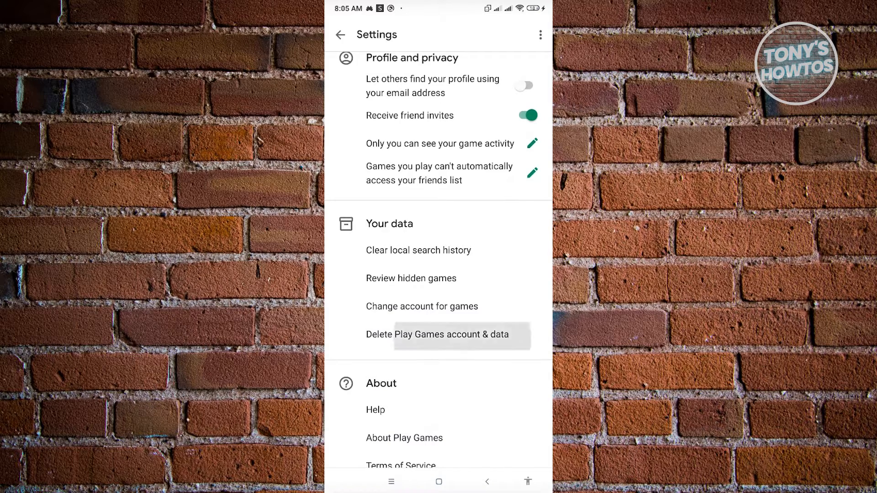
left_click(444, 333)
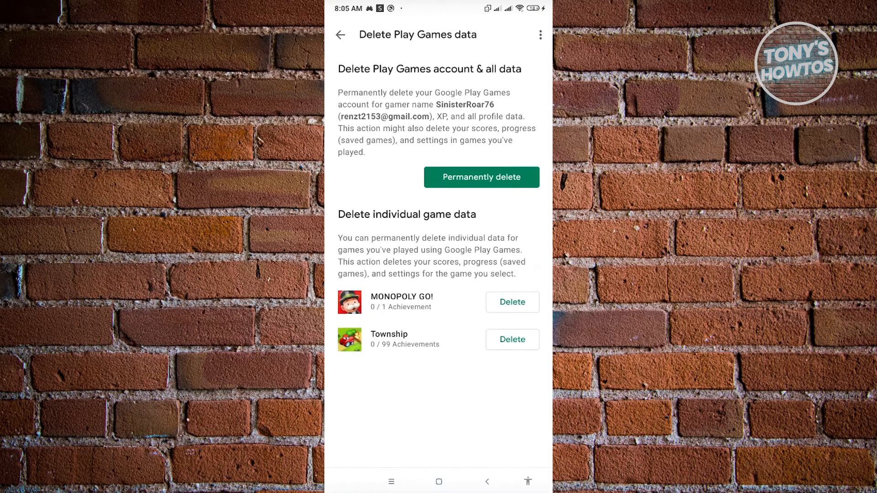